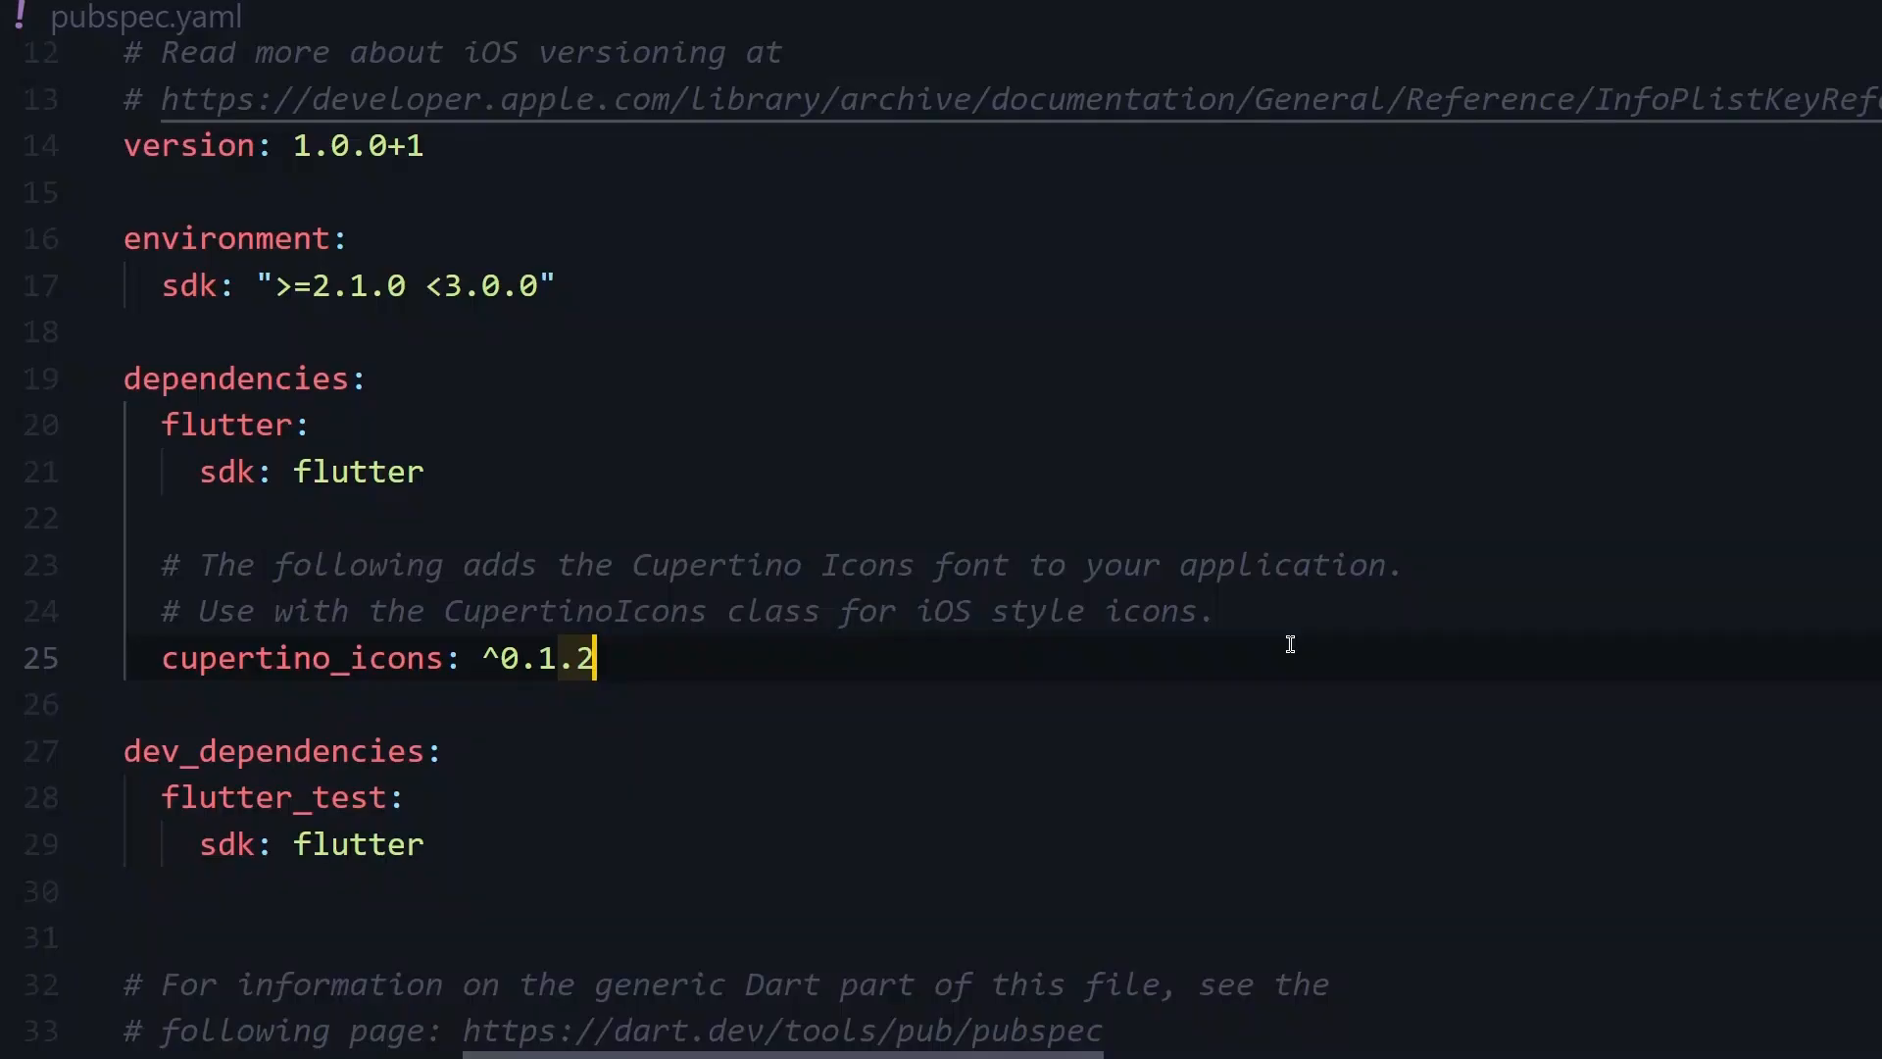
Add the equatable: ^0.5.1 dependency on a new line below cupertino_icons
key(Enter)
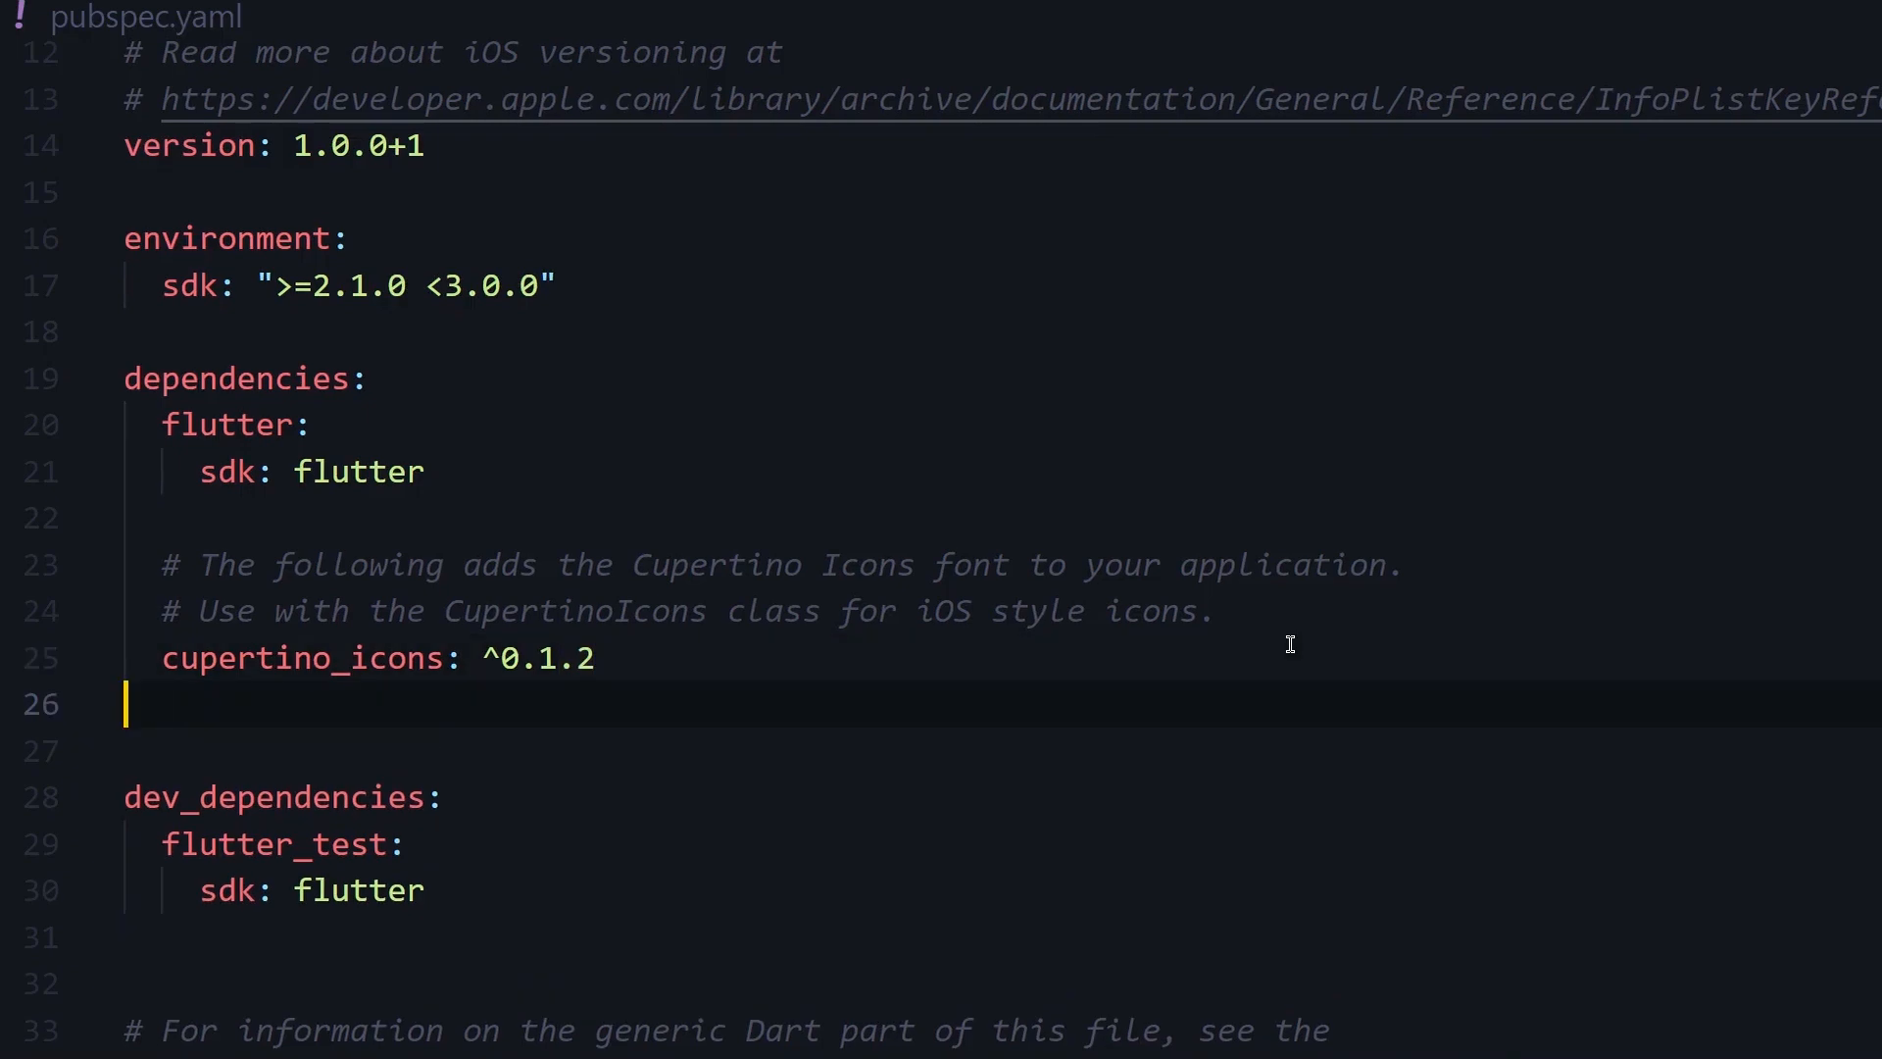
text(equatable: ^0.5.1)
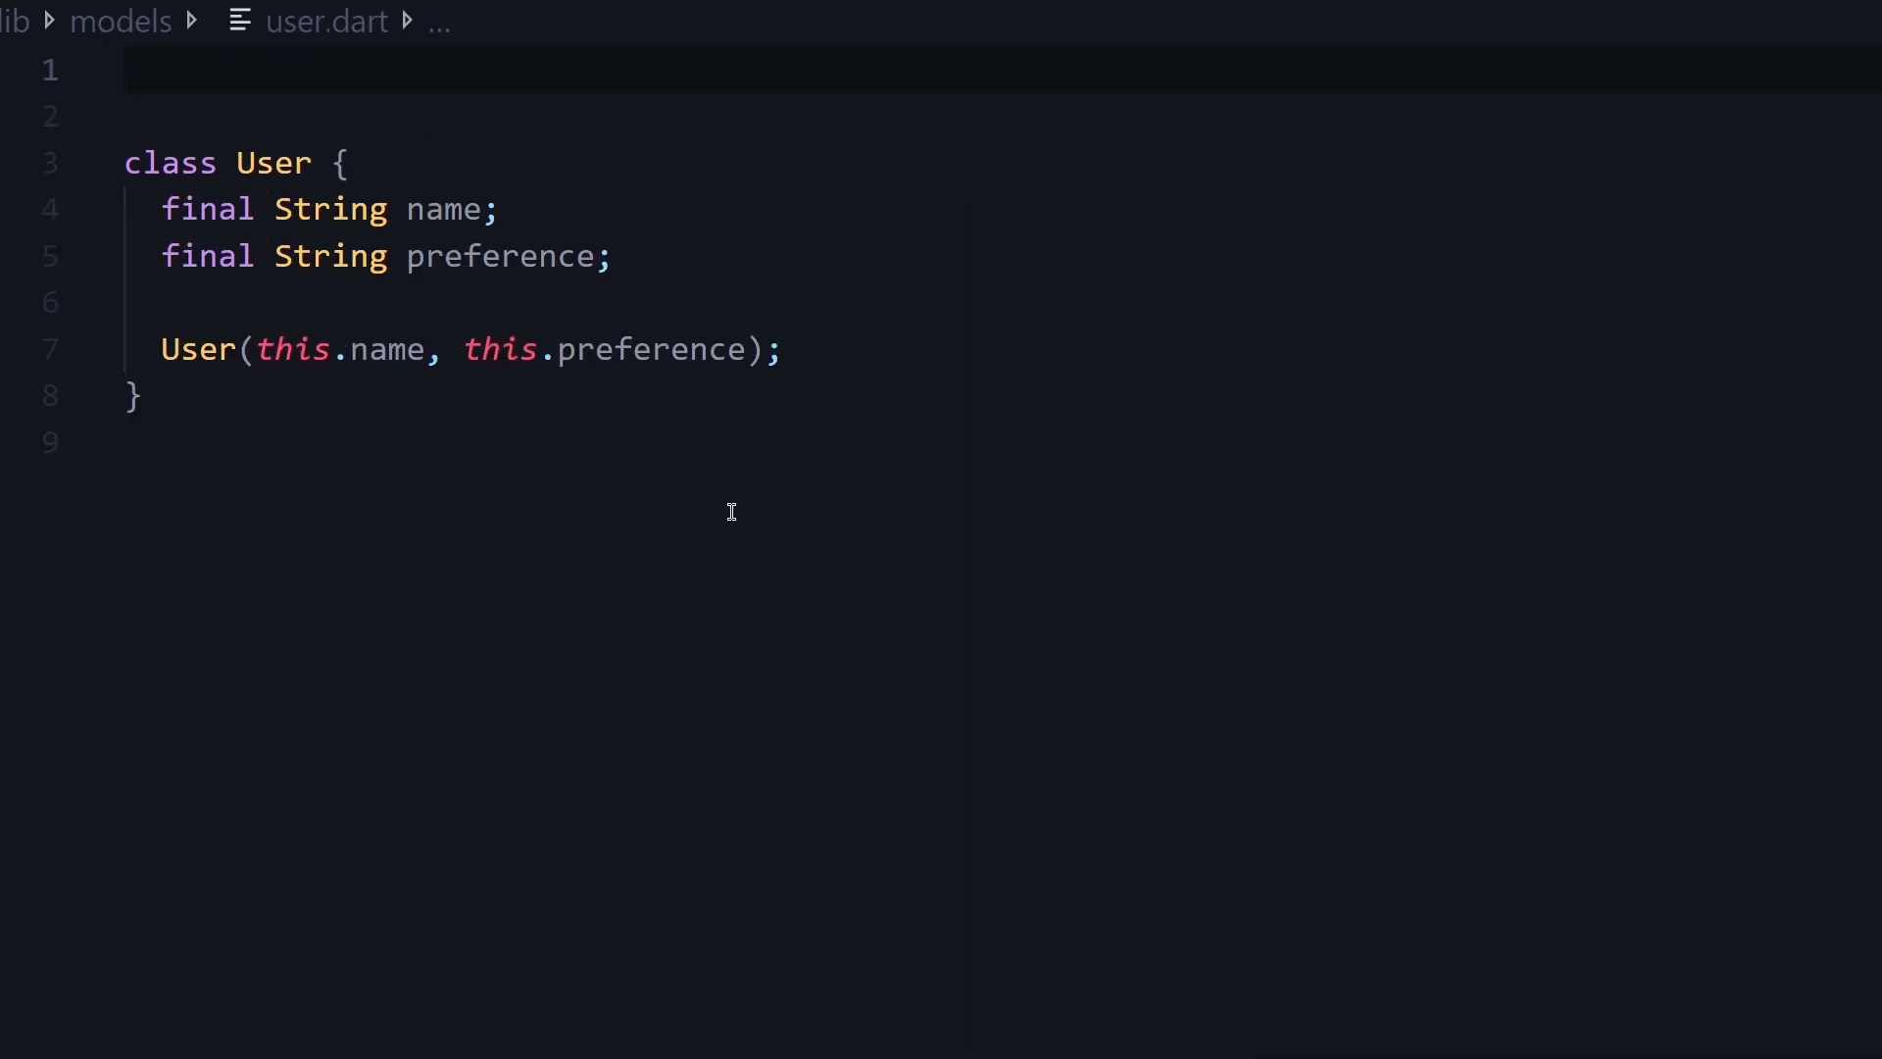
Import package:equatable/equatable.dart and add EquatableMixin with a props getter returning [name, preference]
text(import 'package:equatable/equatable.dart';)
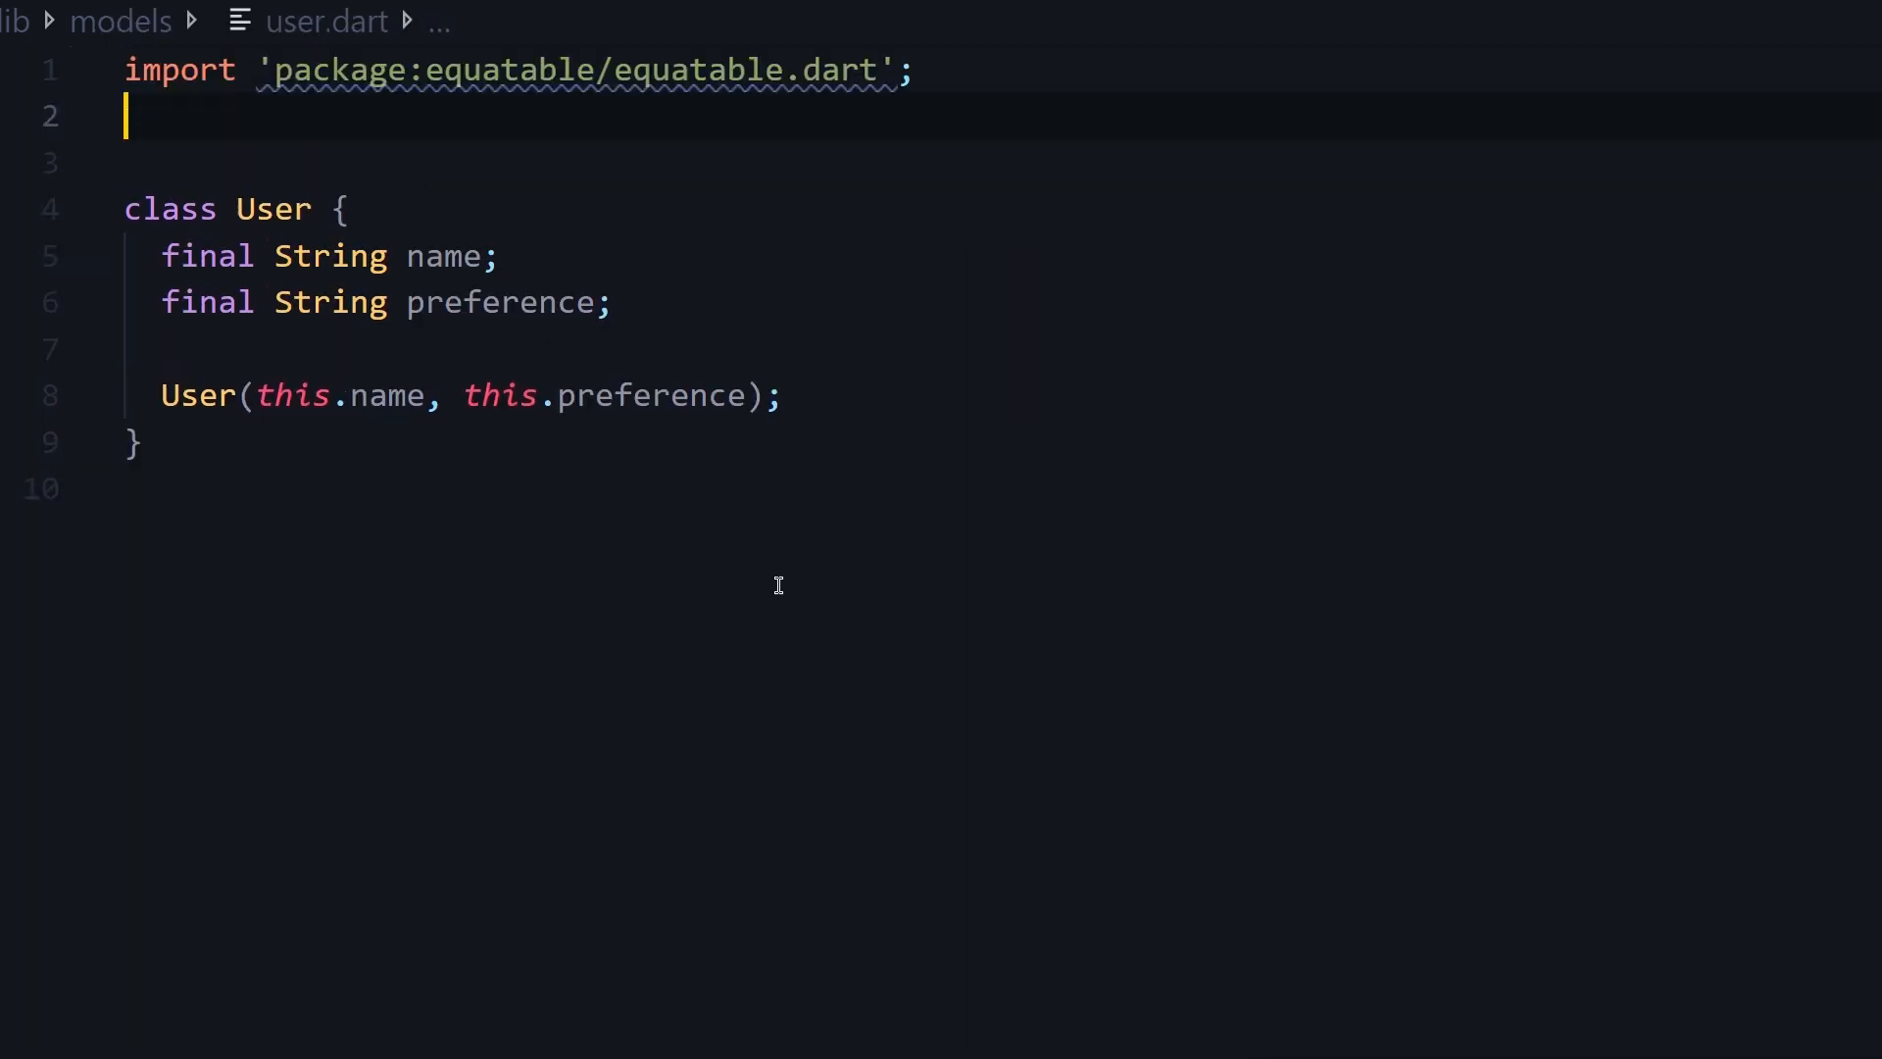
click(878, 70)
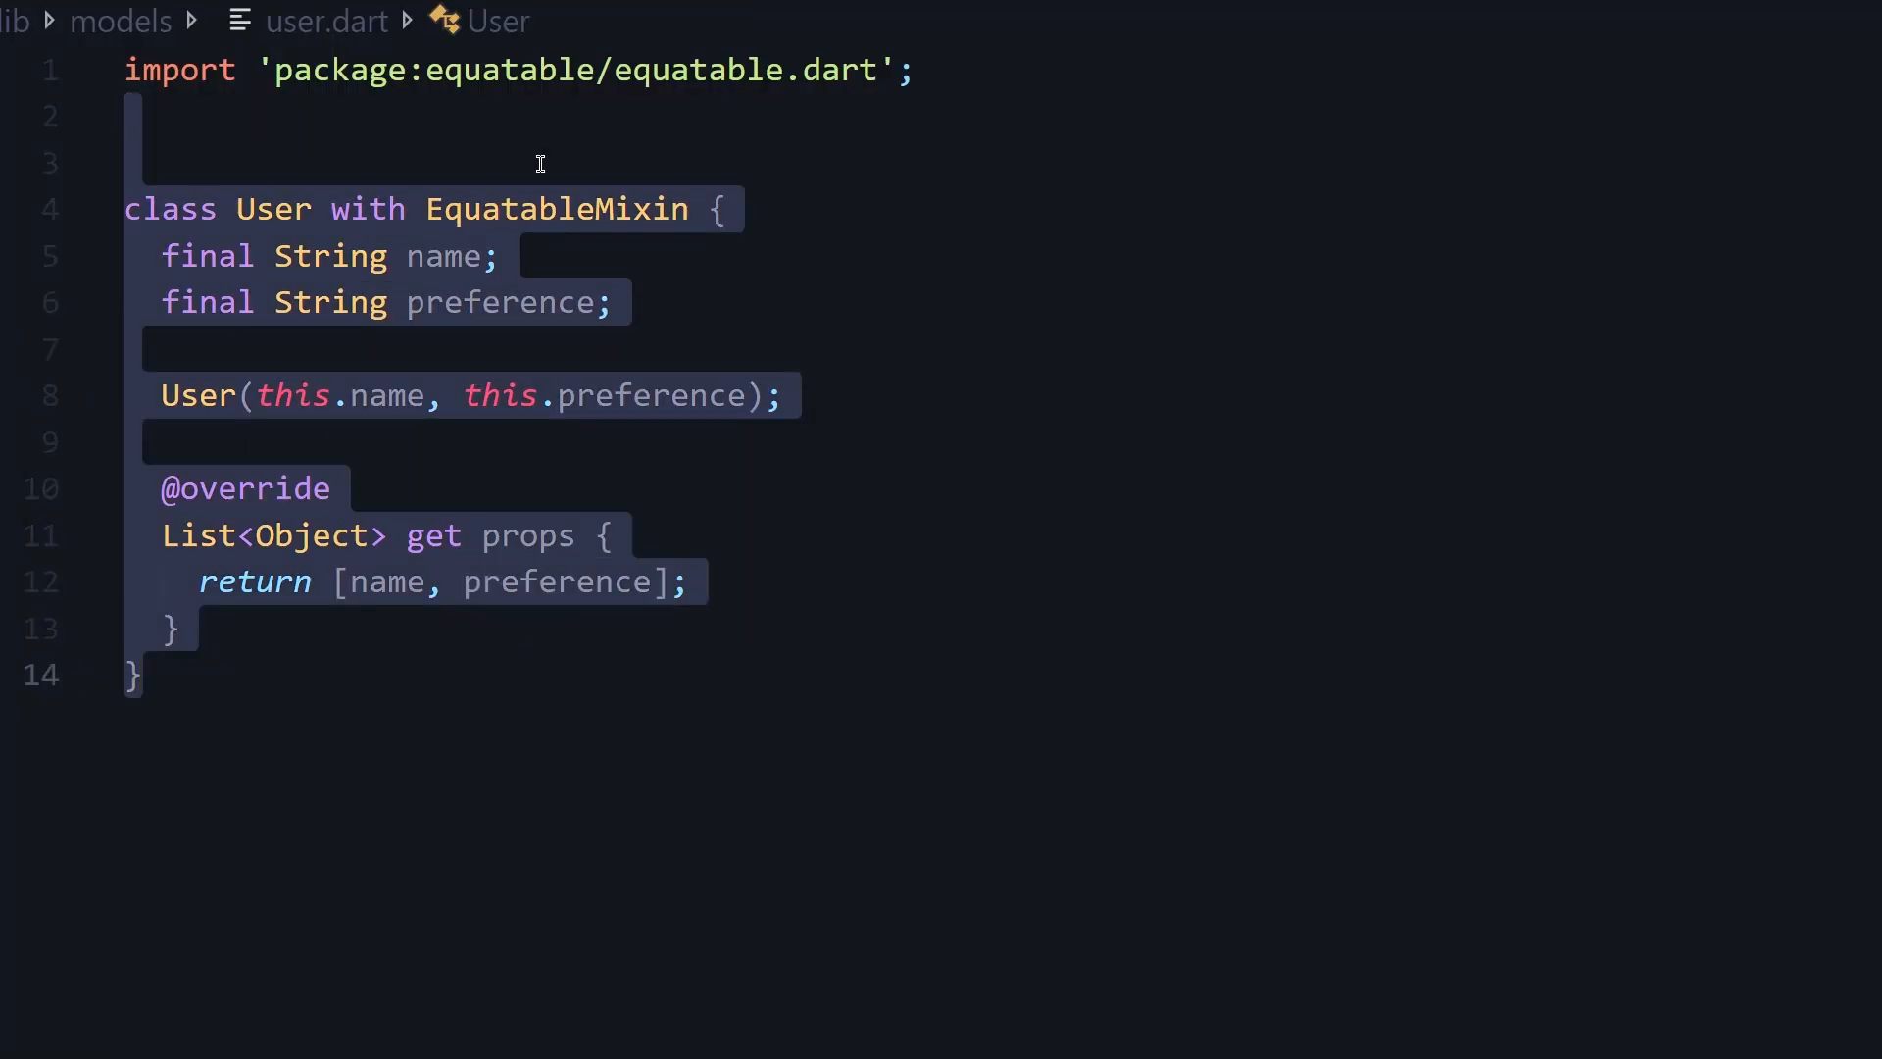
mouse_move(1518, 453)
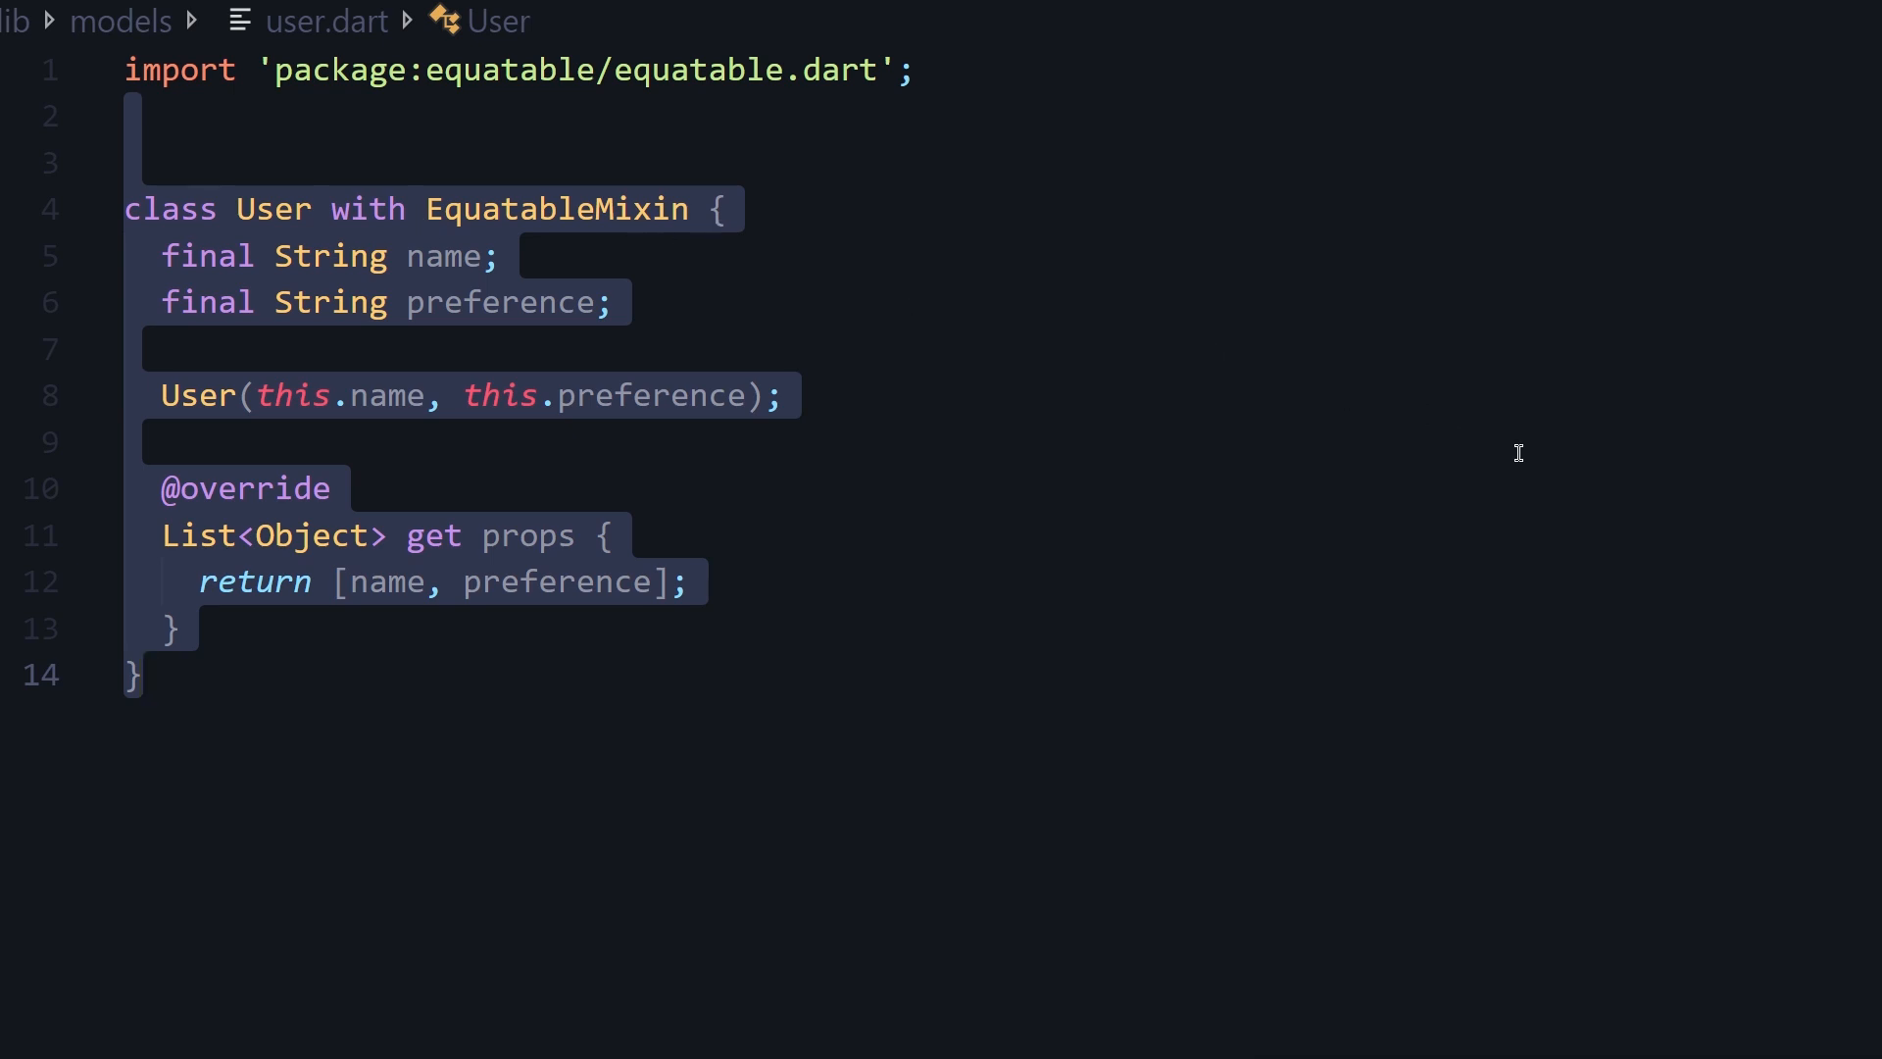